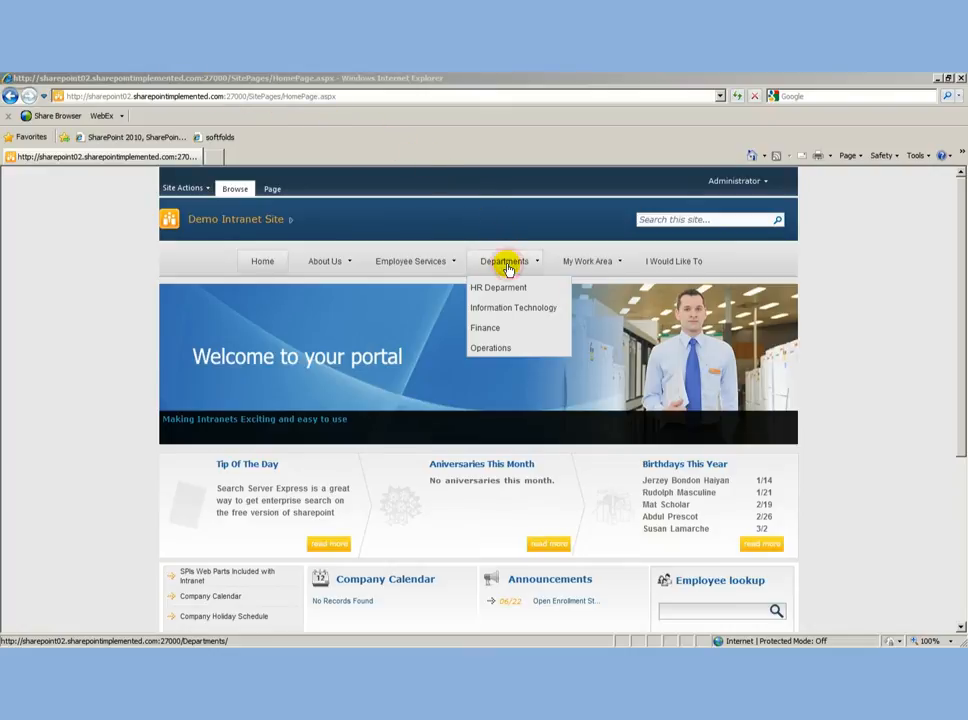
Navigate via Departments to the Engineering site and open its Policies and Procedures library
{"action": "left_click", "coordinate": [504, 260]}
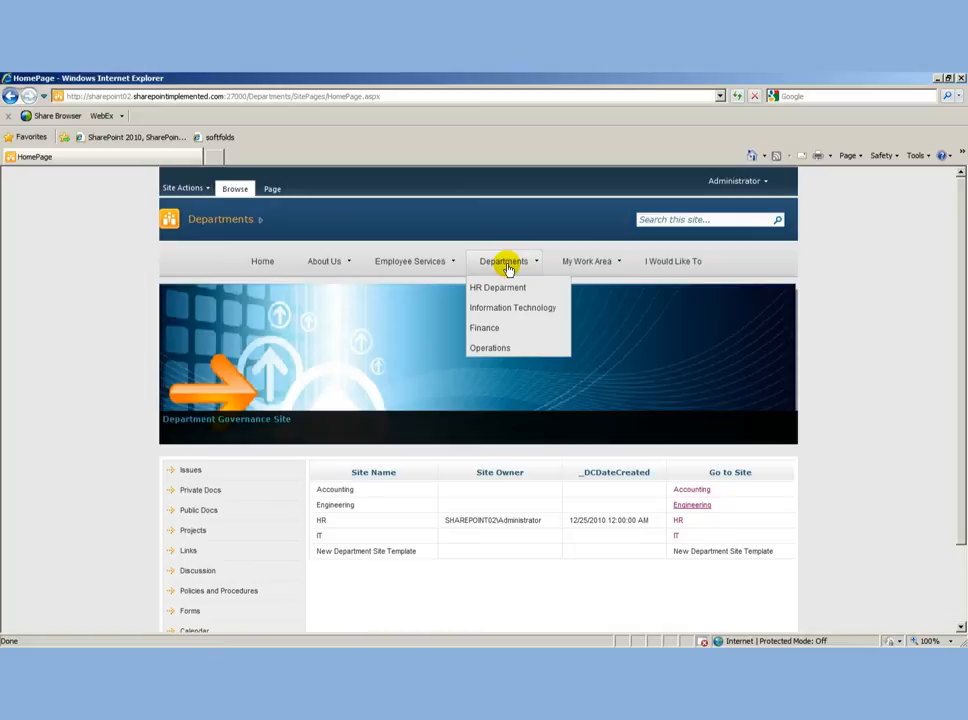
{"action": "mouse_move", "coordinate": [576, 288]}
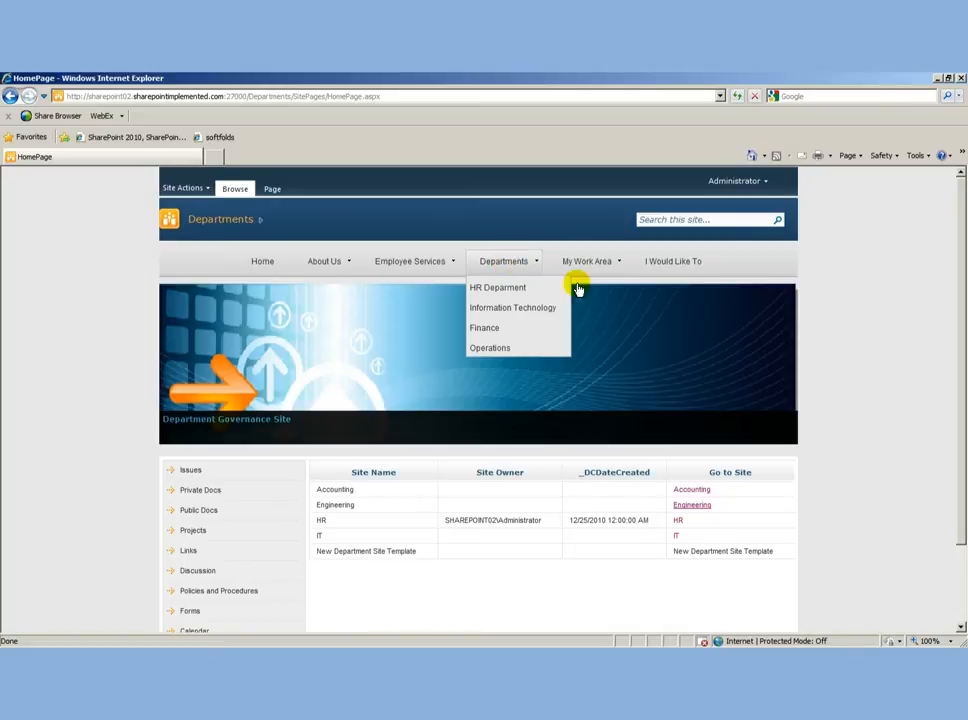
{"action": "left_click", "coordinate": [692, 504]}
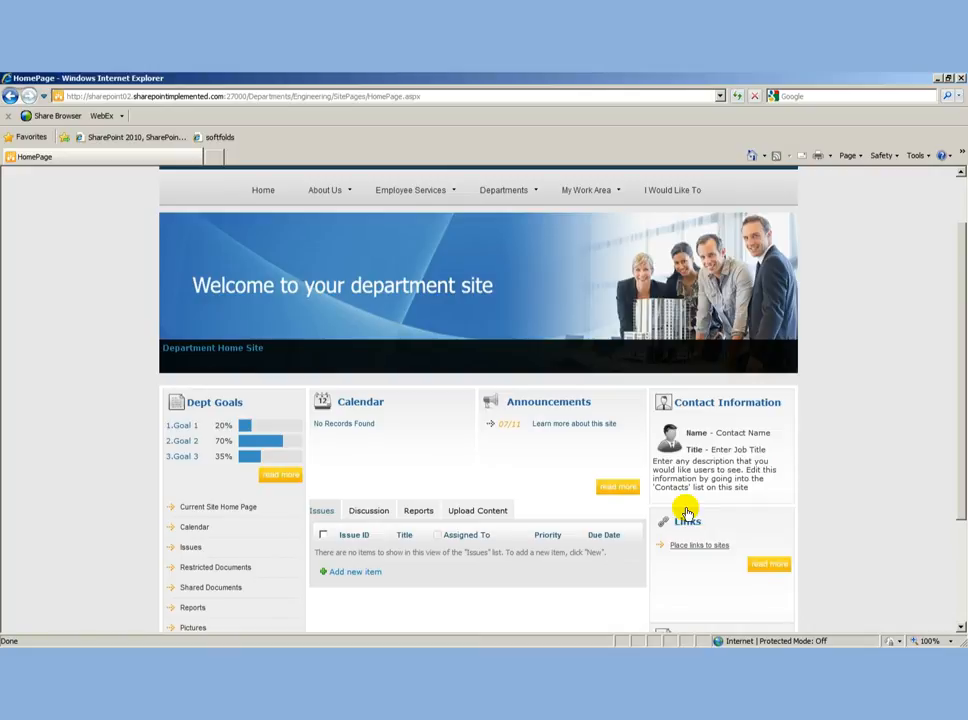
{"action": "left_click", "coordinate": [216, 604]}
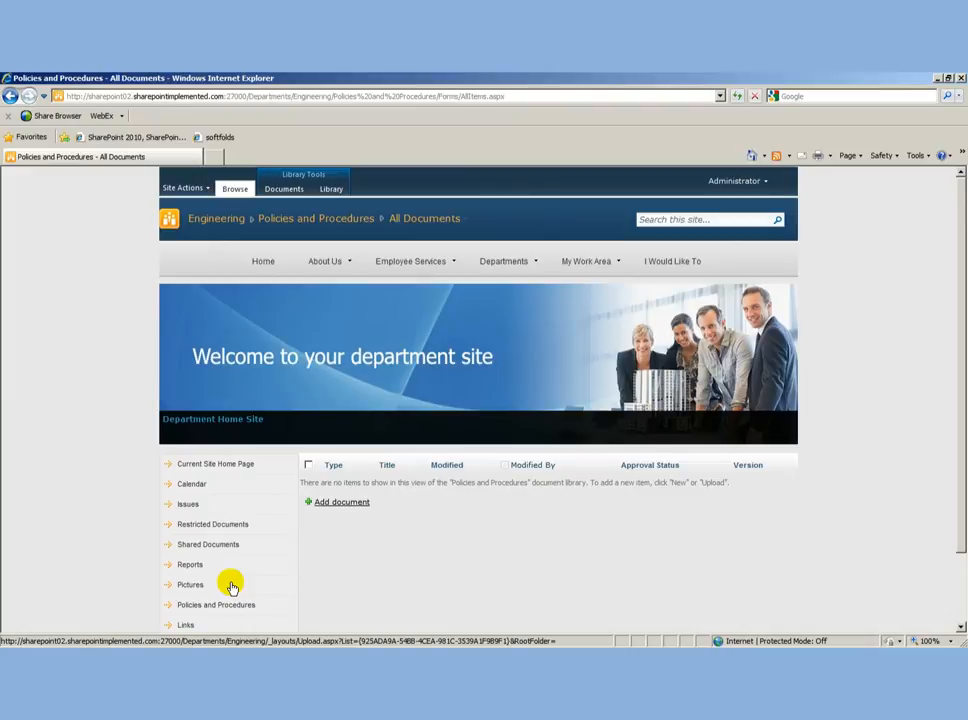
Add a document by uploading Sample Document from the Desktop into the library
{"action": "left_click", "coordinate": [340, 502]}
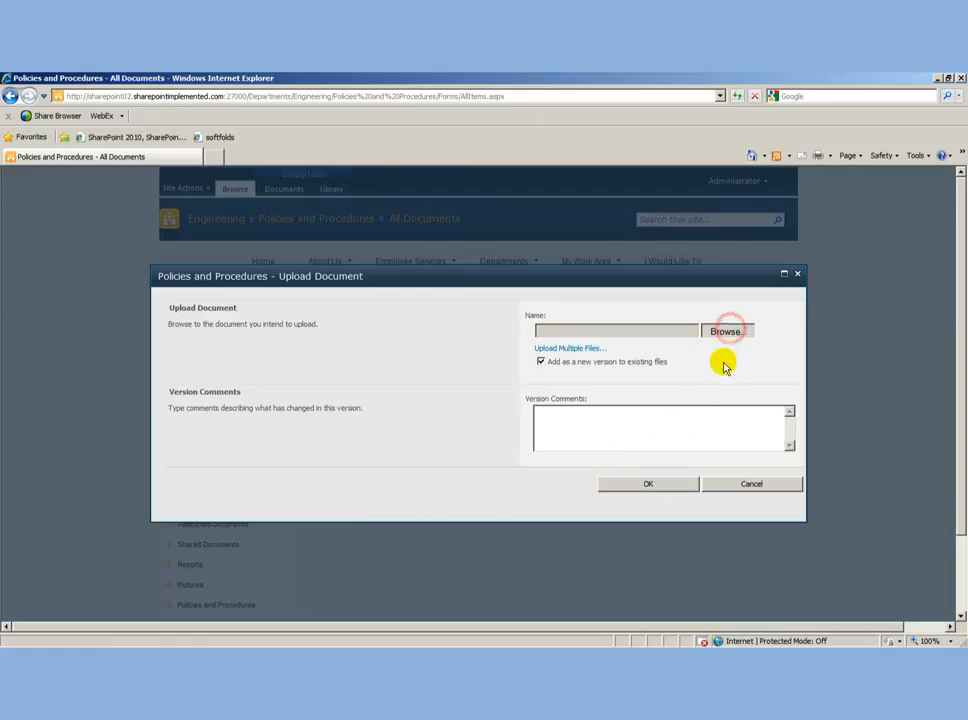
{"action": "left_click", "coordinate": [726, 332]}
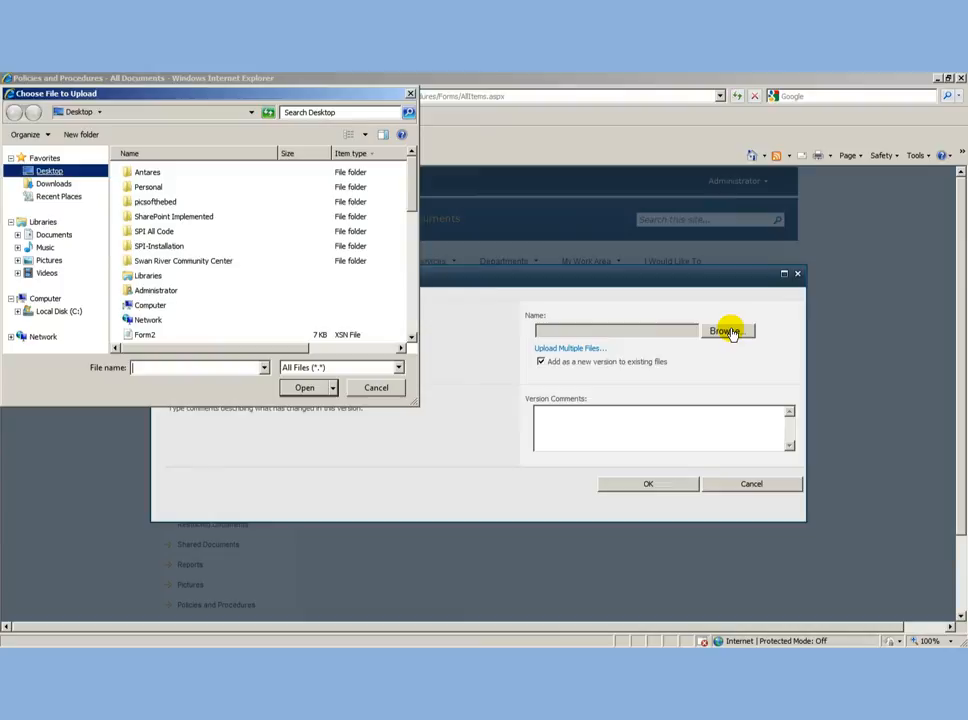
{"action": "mouse_move", "coordinate": [56, 200]}
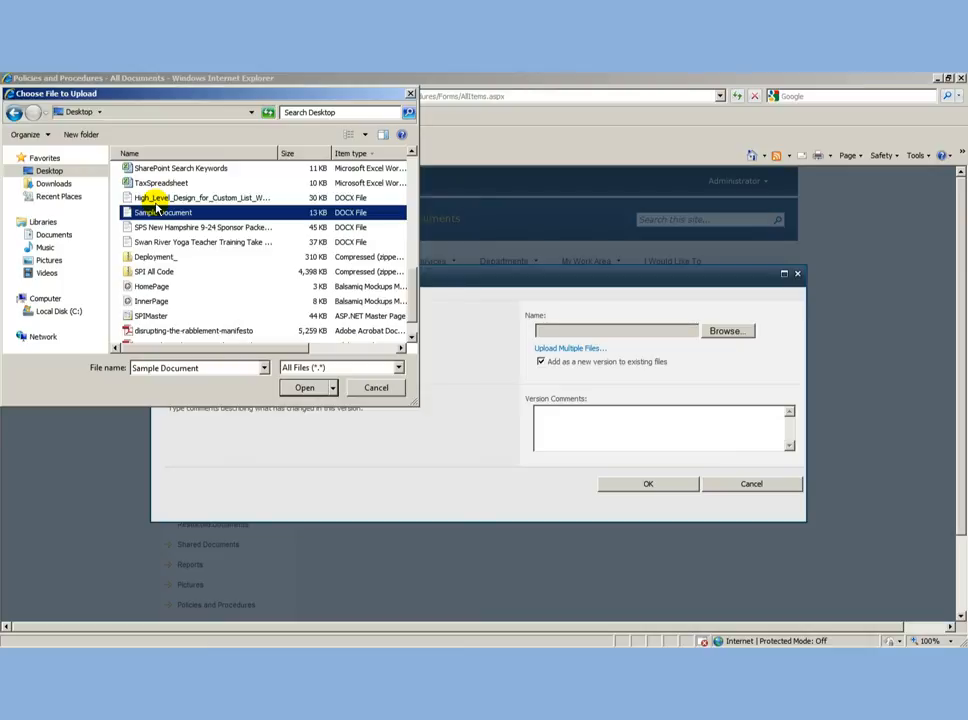
{"action": "left_click", "coordinate": [304, 388]}
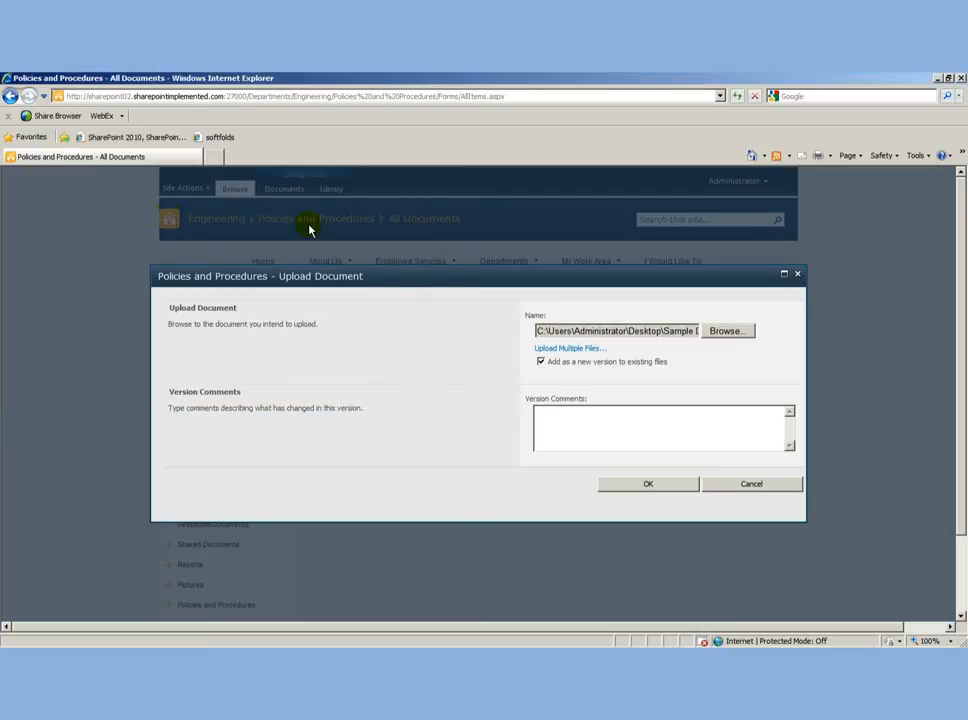
{"action": "left_click", "coordinate": [648, 484]}
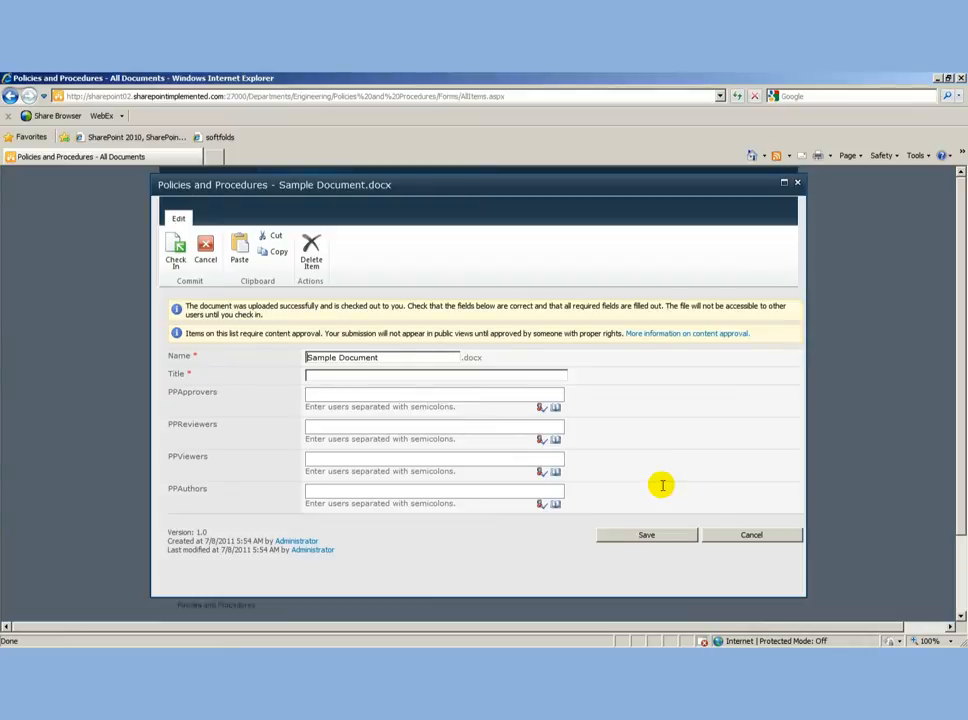
Name and title the uploaded file Engineering Policy and save it as pending version 1.0
{"action": "type", "text": "Engineering Policy"}
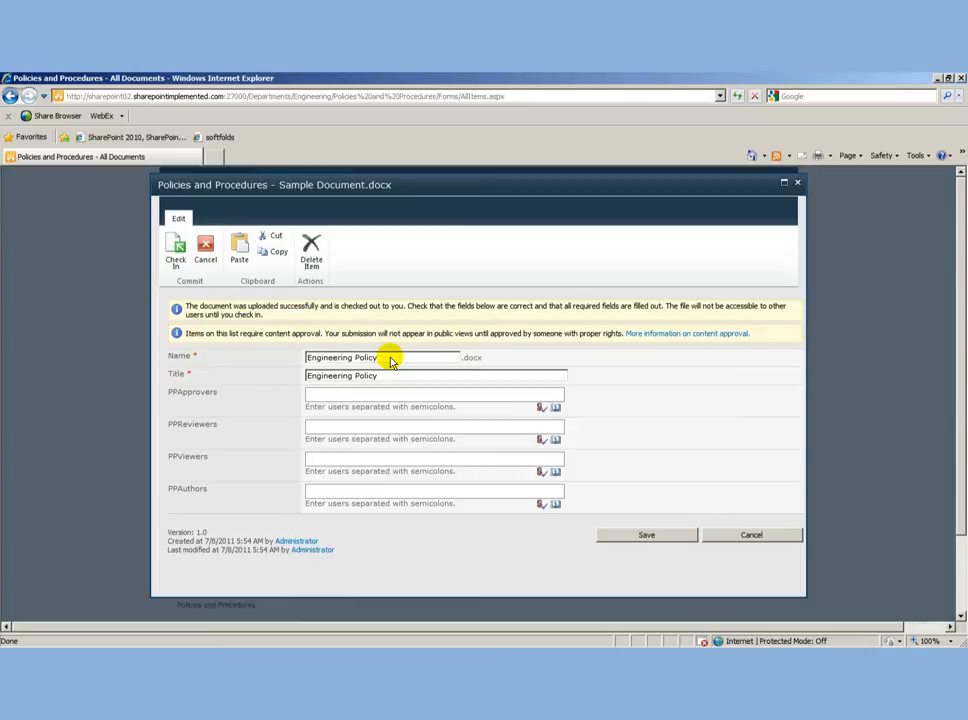
{"action": "left_click", "coordinate": [646, 534]}
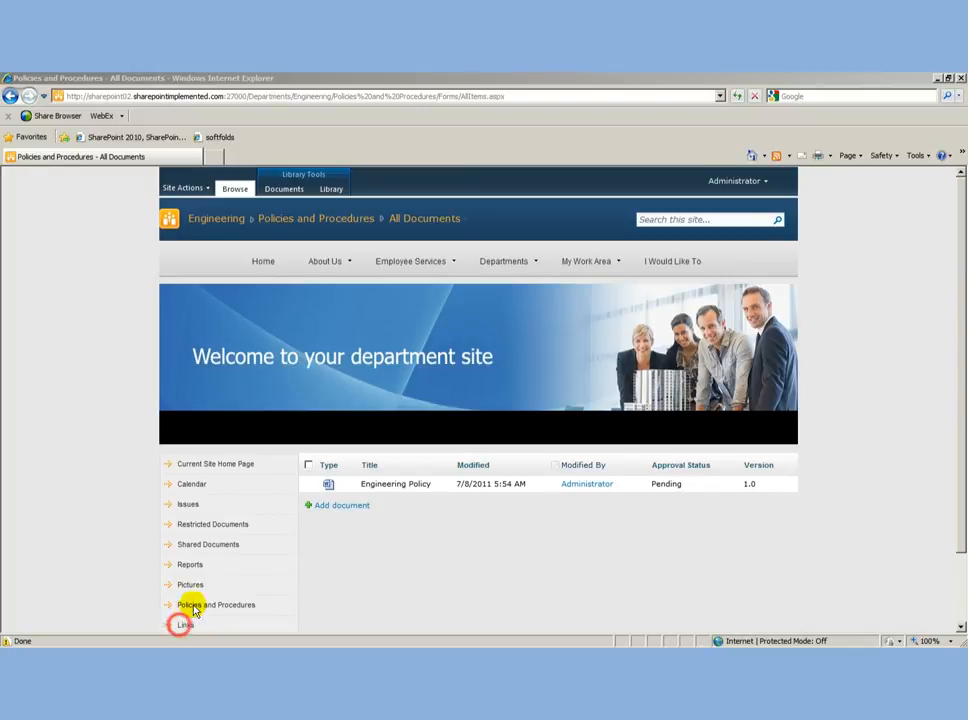
{"action": "left_click", "coordinate": [184, 624]}
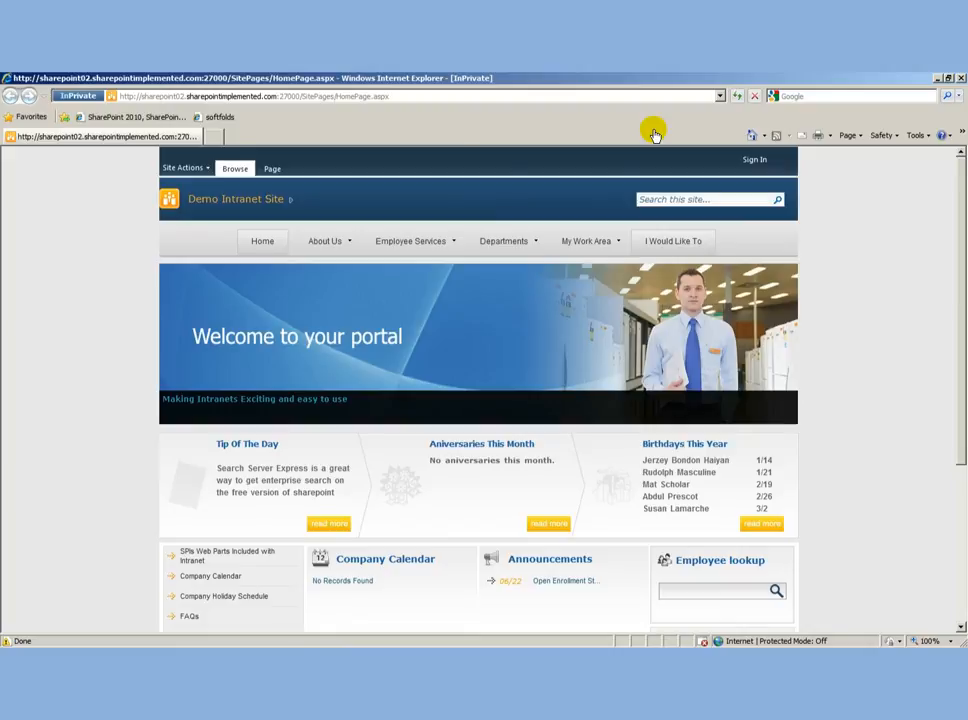
{"action": "left_click", "coordinate": [672, 240]}
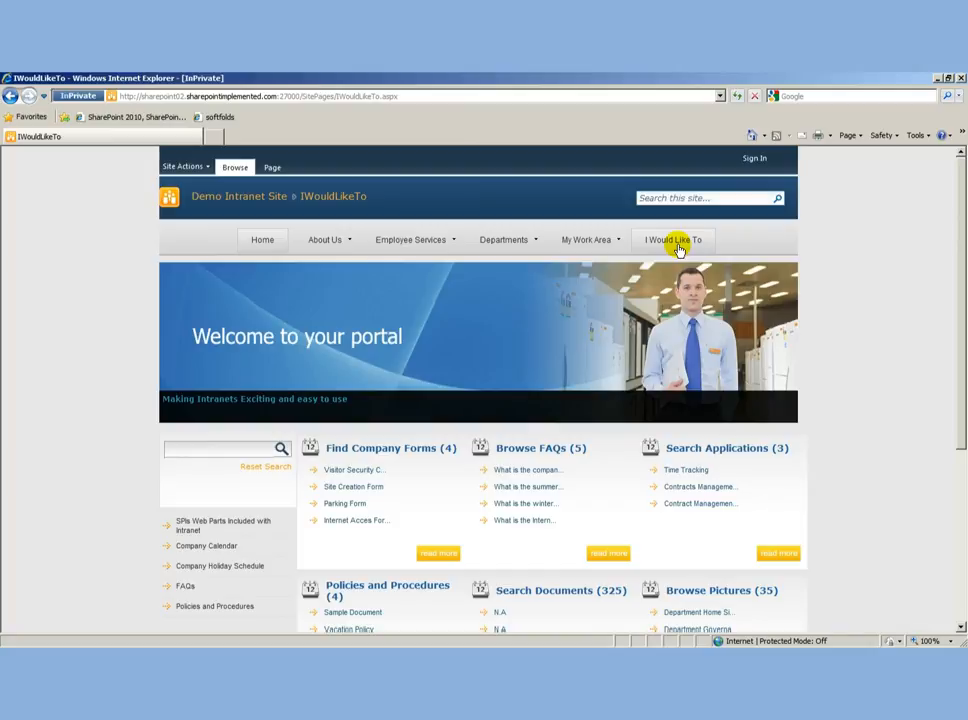
{"action": "scroll", "scroll_direction": "down", "scroll_amount": 3}
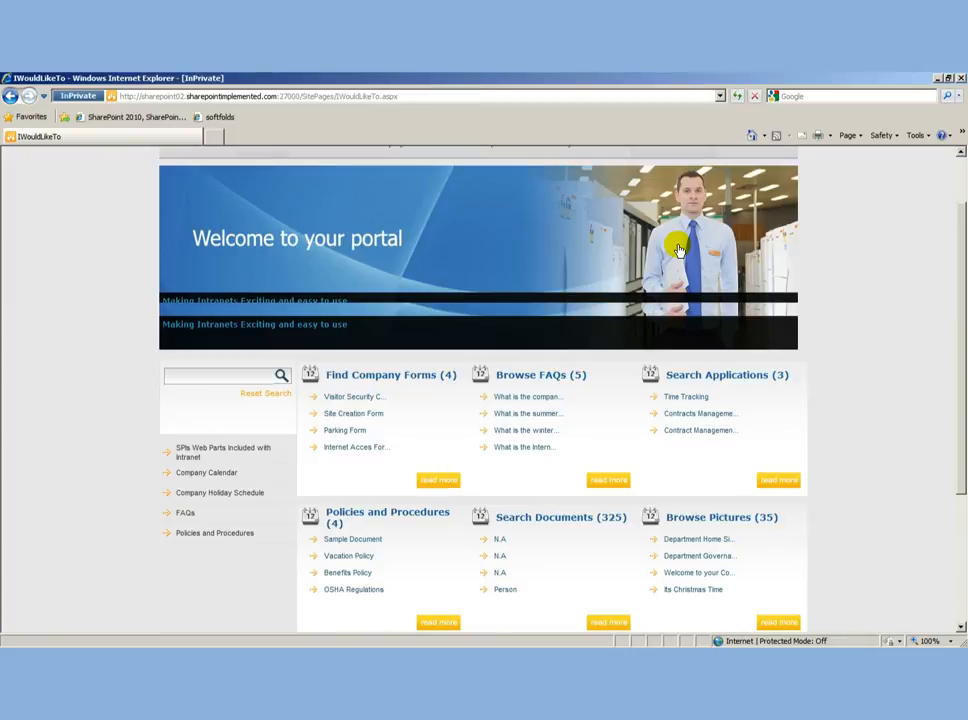
{"action": "left_click", "coordinate": [438, 620]}
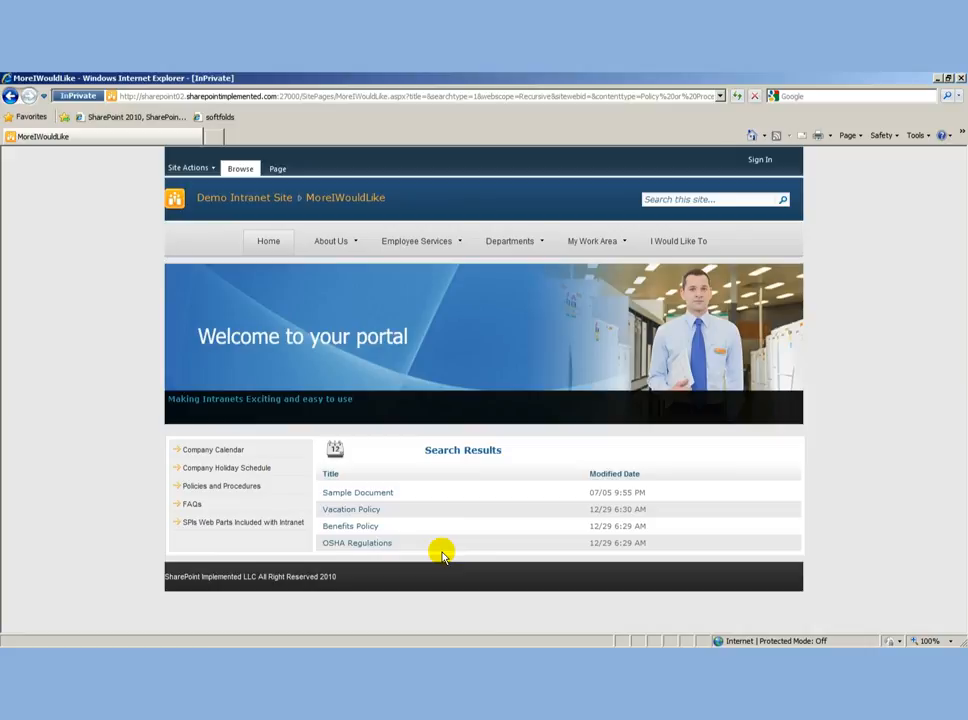
{"action": "mouse_move", "coordinate": [204, 476]}
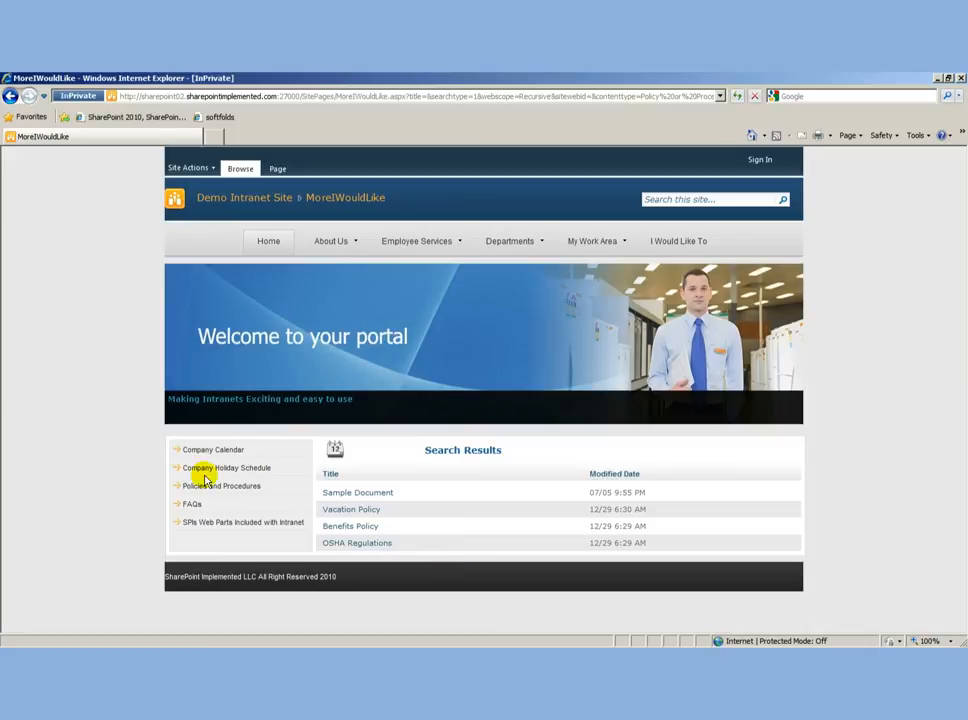
{"action": "left_click", "coordinate": [8, 96]}
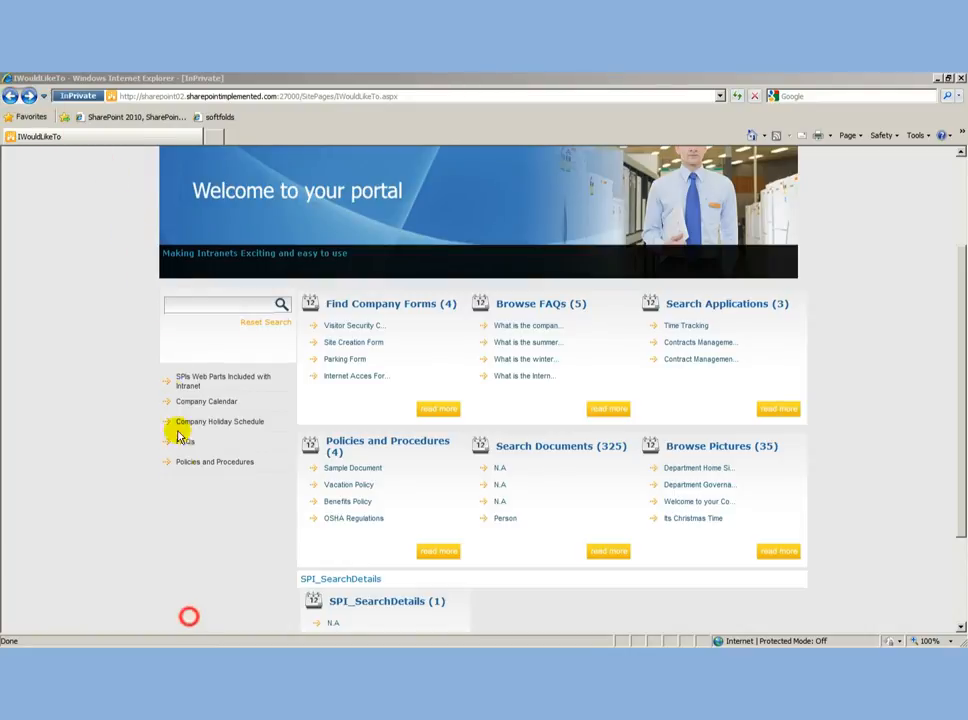
{"action": "left_click", "coordinate": [214, 460]}
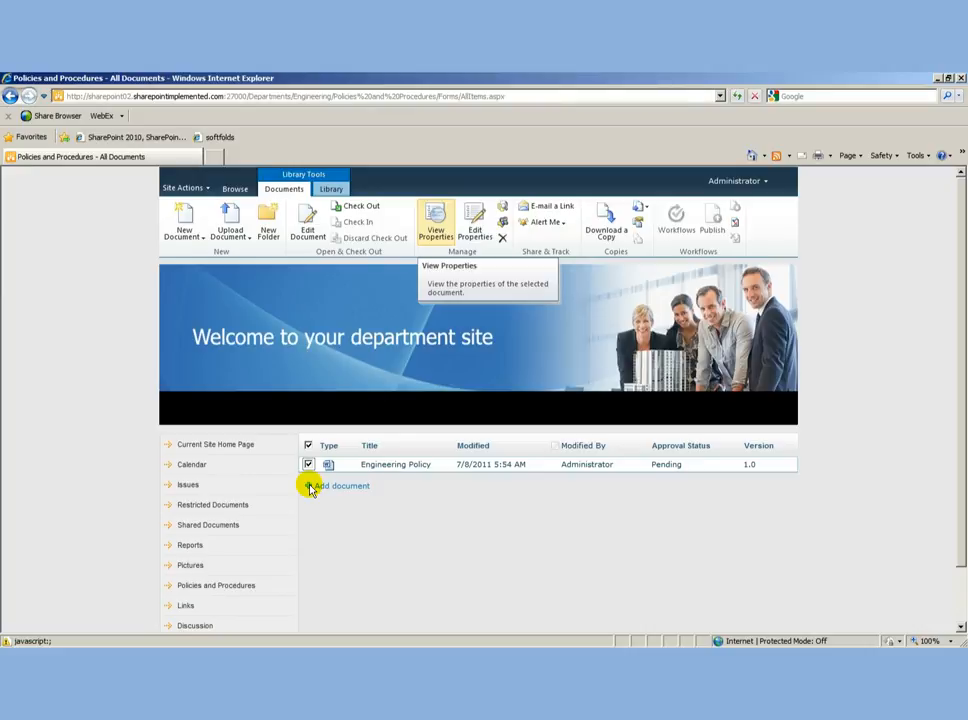
{"action": "mouse_move", "coordinate": [344, 480]}
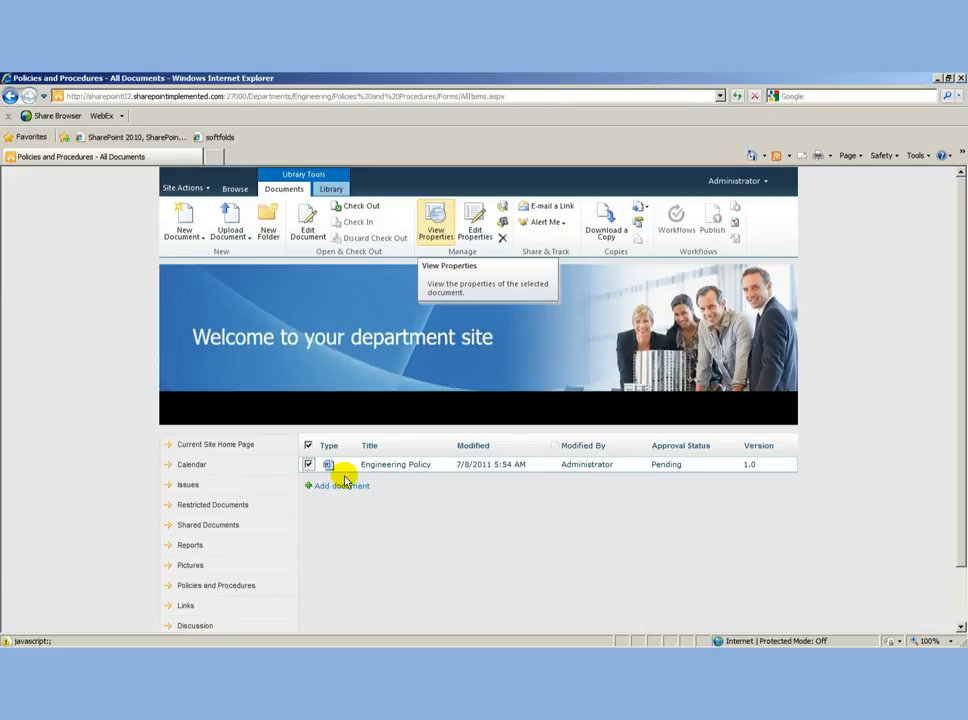
View Engineering Policy's properties and bring up its Approve/Reject form
{"action": "left_click", "coordinate": [436, 222]}
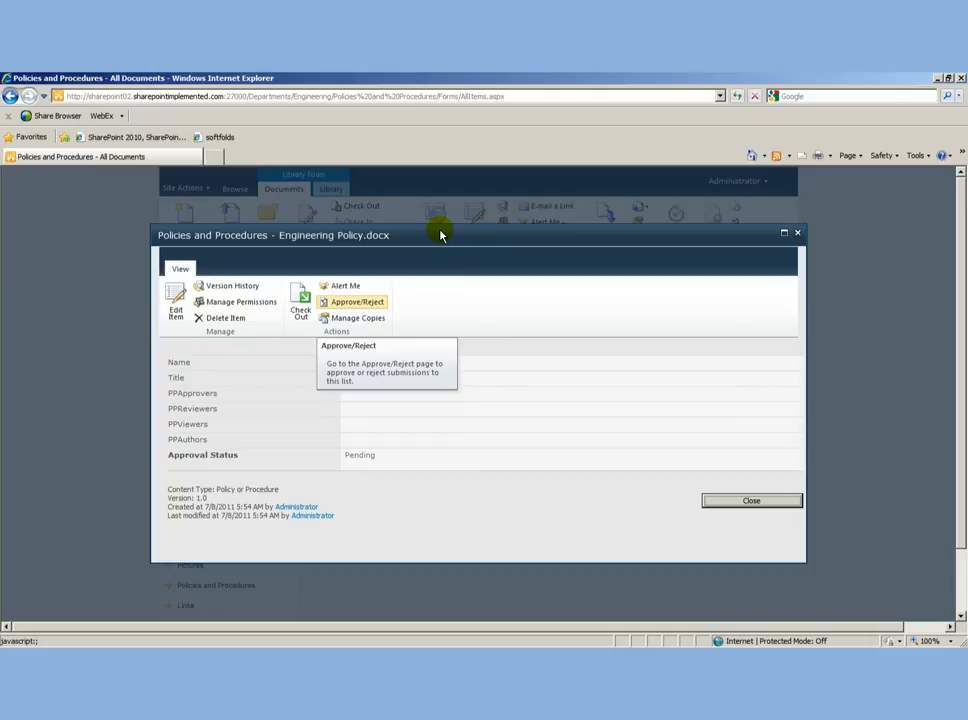
{"action": "left_click", "coordinate": [356, 300]}
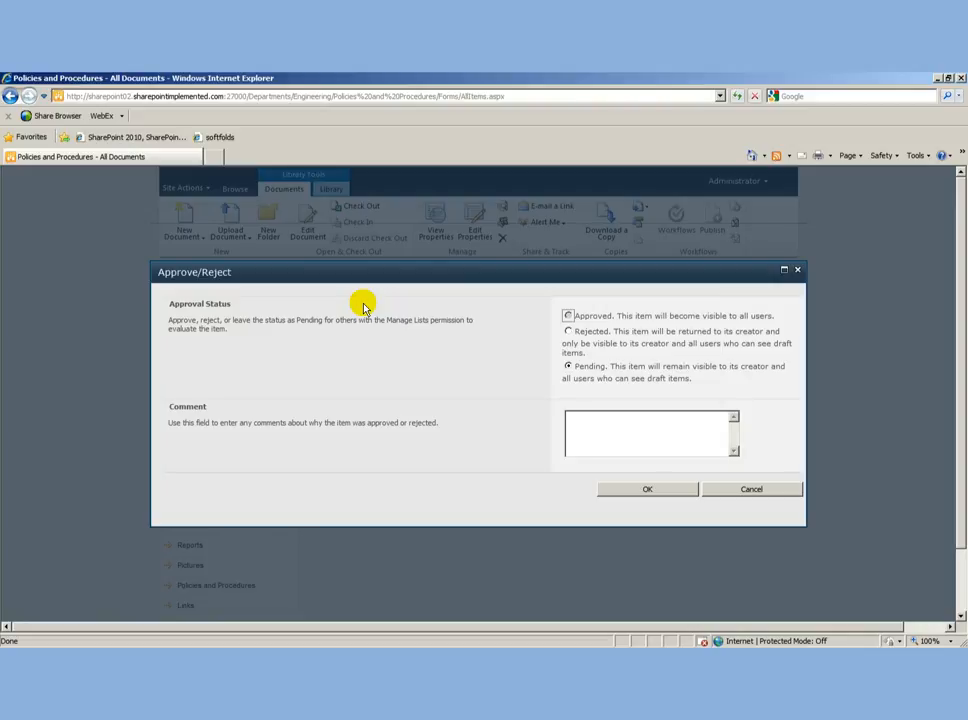
Mark Engineering Policy as Approved with the comment 'Approved' and confirm
{"action": "left_click", "coordinate": [568, 316]}
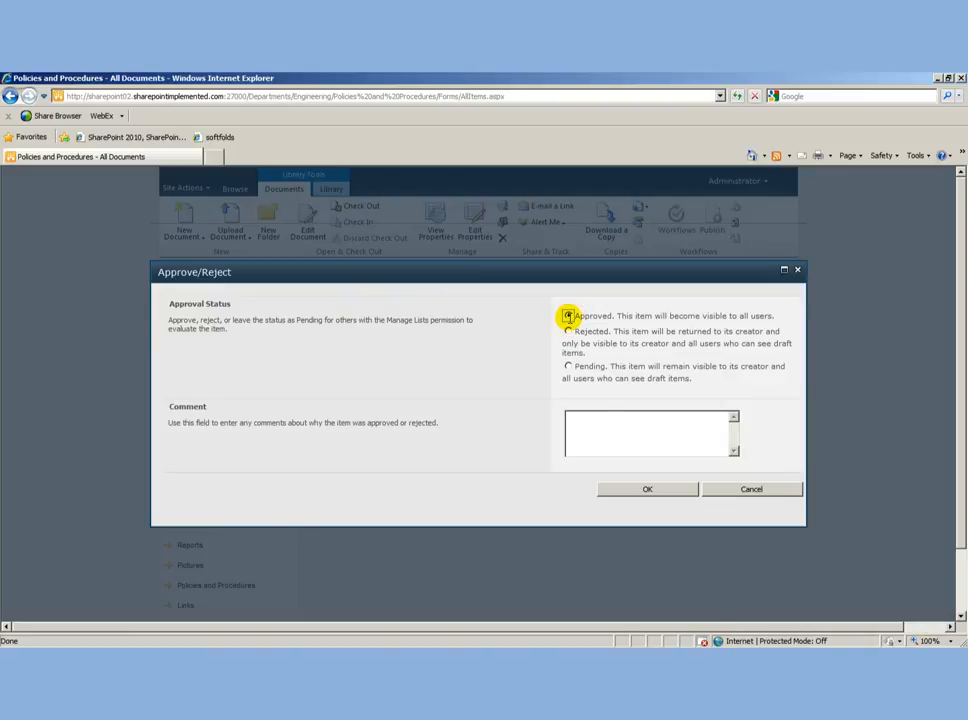
{"action": "type", "text": "Approved"}
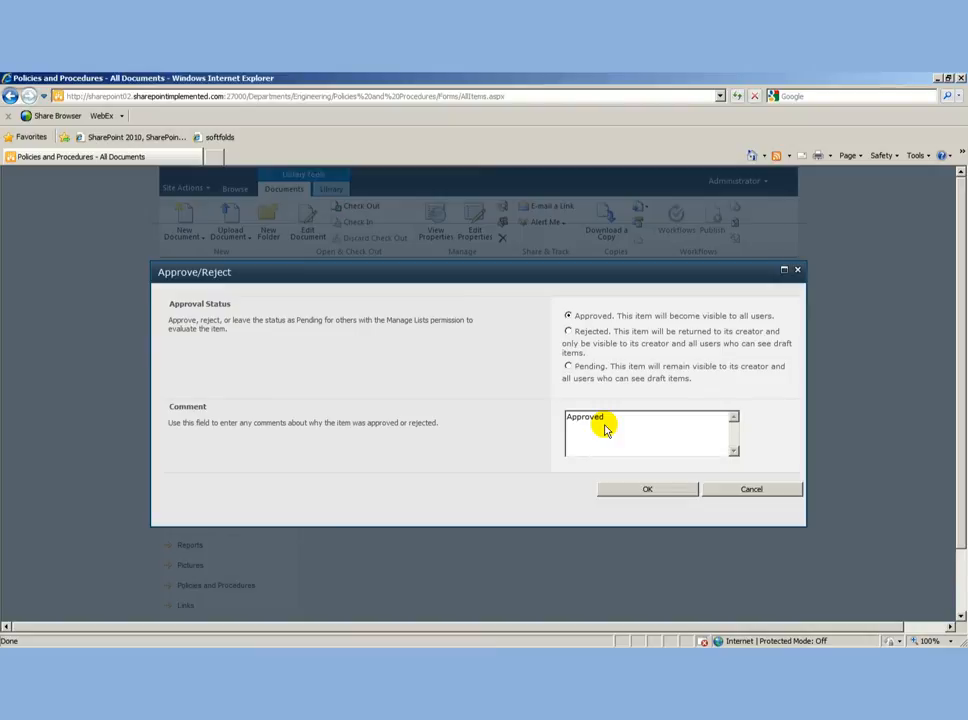
{"action": "left_click", "coordinate": [648, 488]}
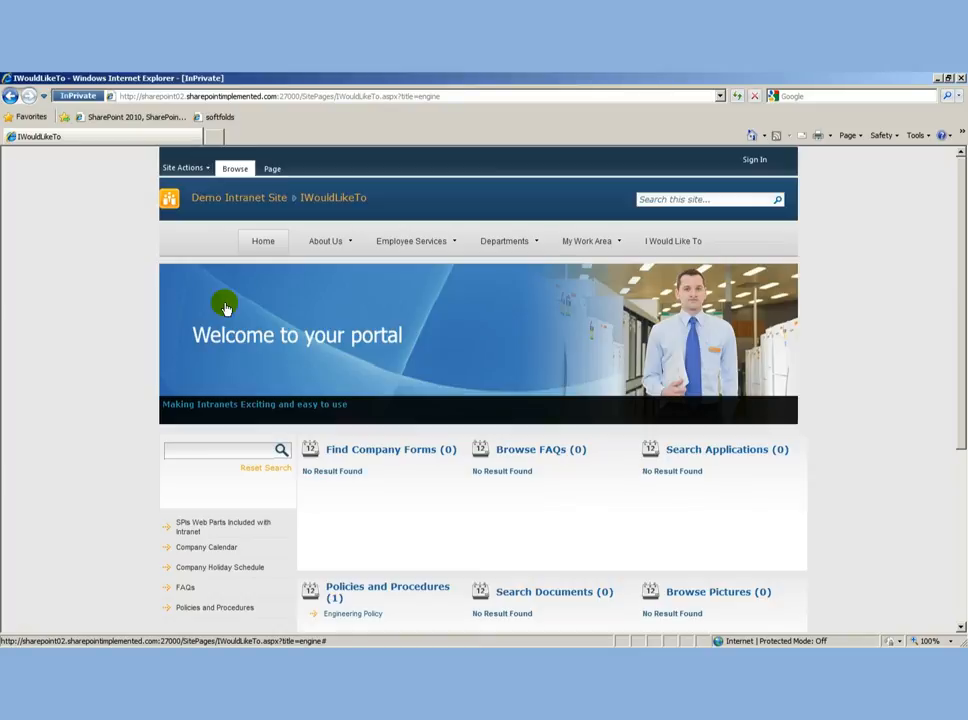
{"action": "scroll", "scroll_direction": "down", "scroll_amount": 3}
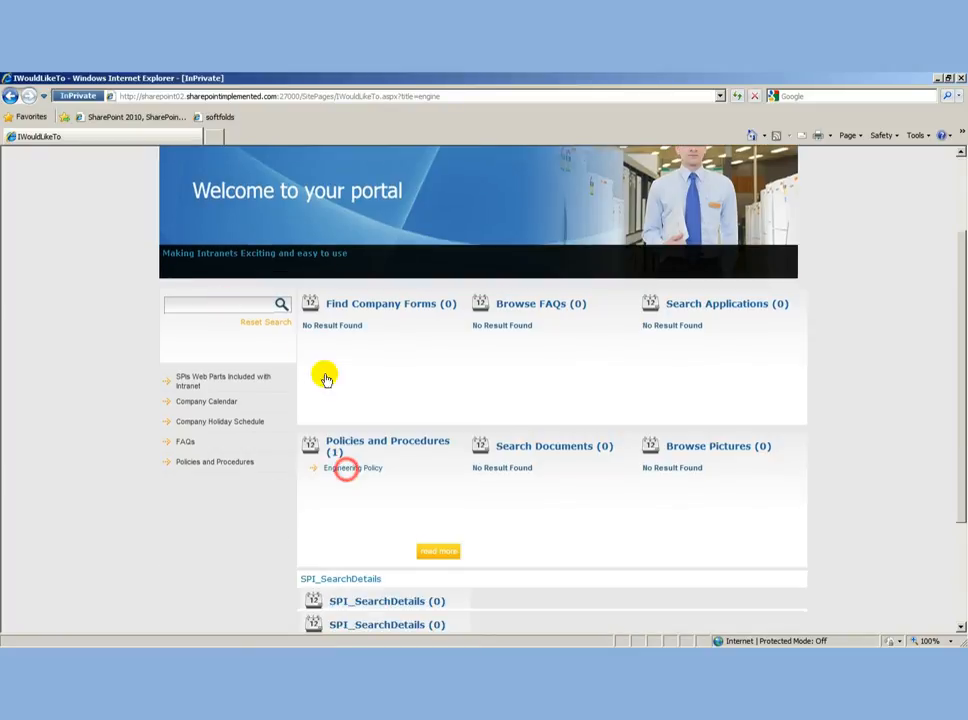
{"action": "left_click", "coordinate": [354, 468]}
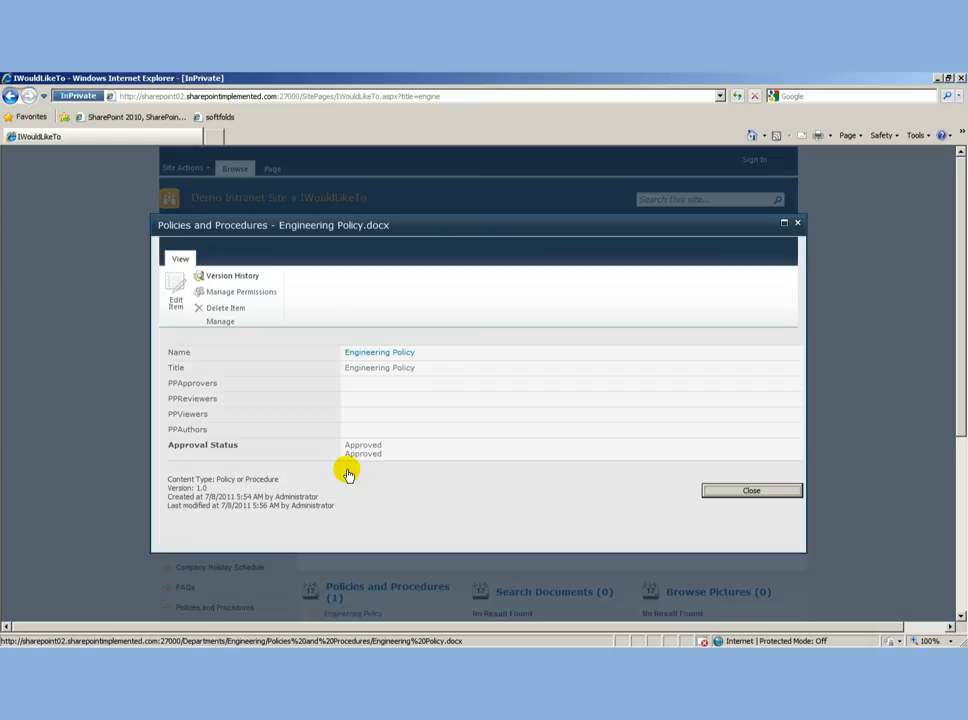
{"action": "left_click", "coordinate": [380, 352]}
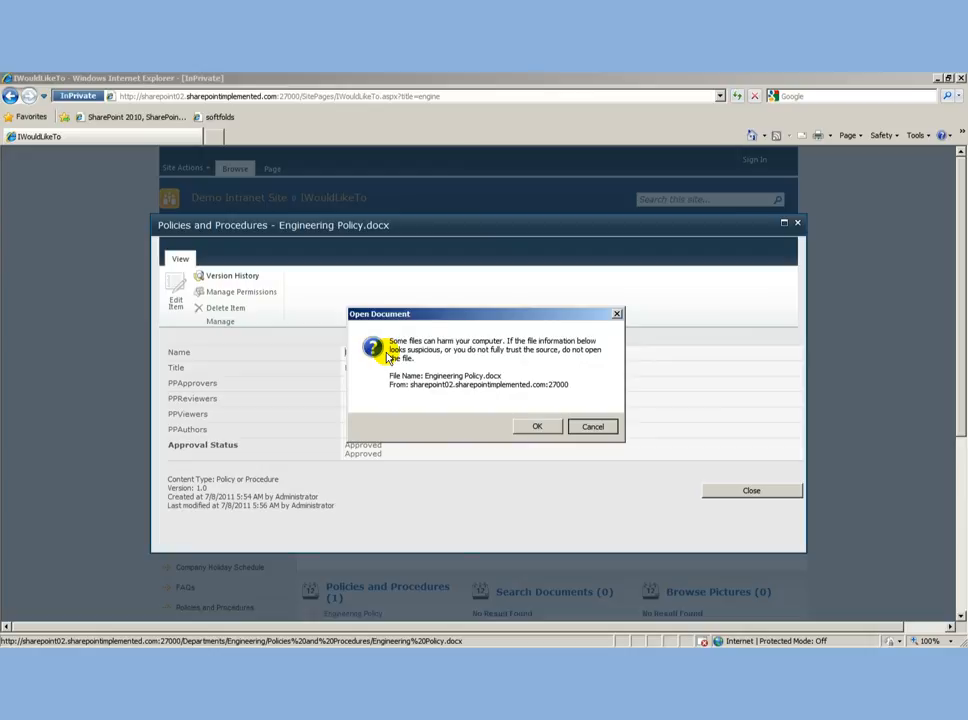
{"action": "mouse_move", "coordinate": [484, 366]}
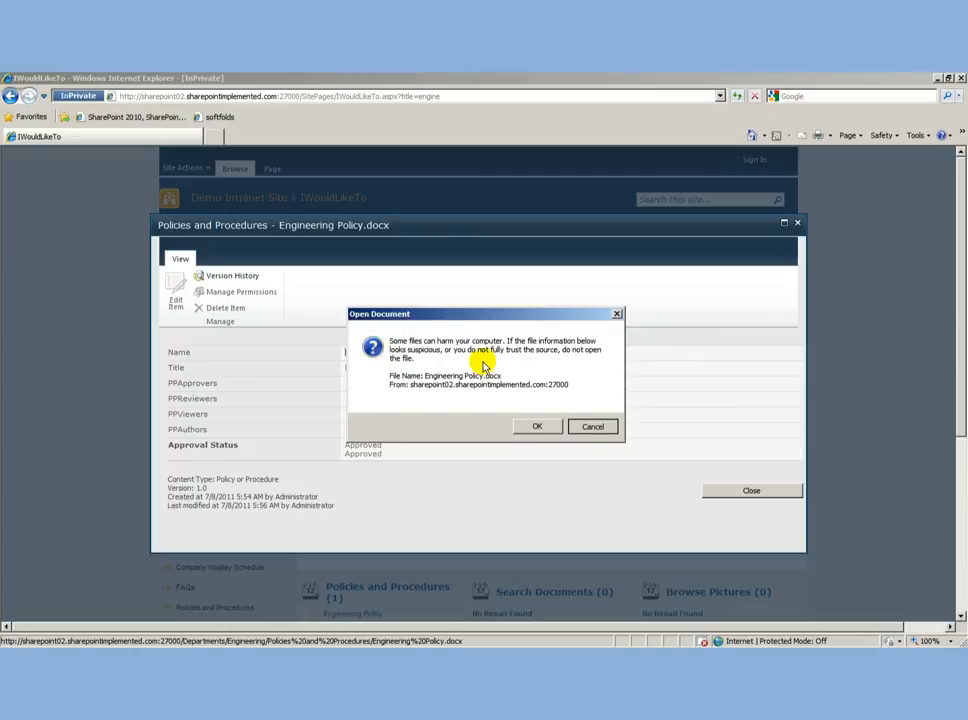
{"action": "left_click", "coordinate": [592, 426]}
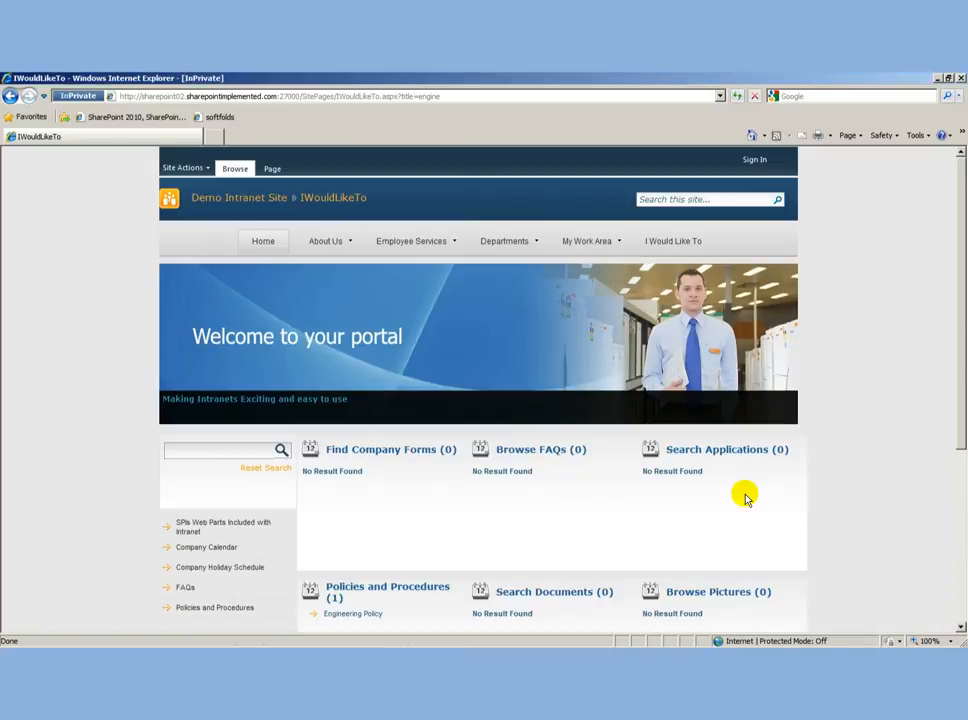
{"action": "scroll", "scroll_direction": "down", "scroll_amount": 3}
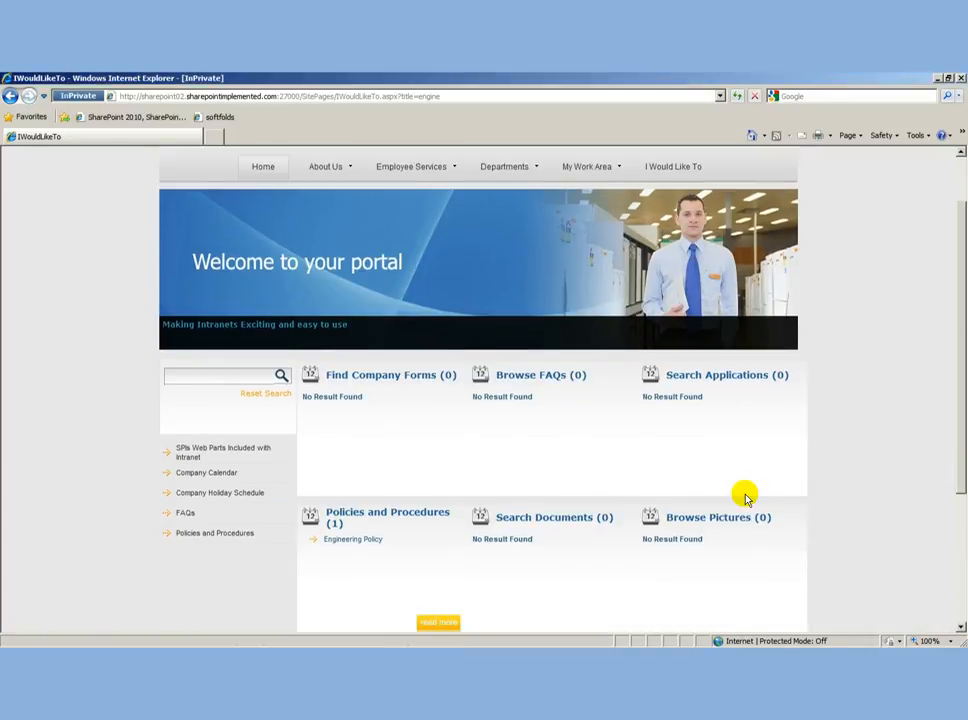